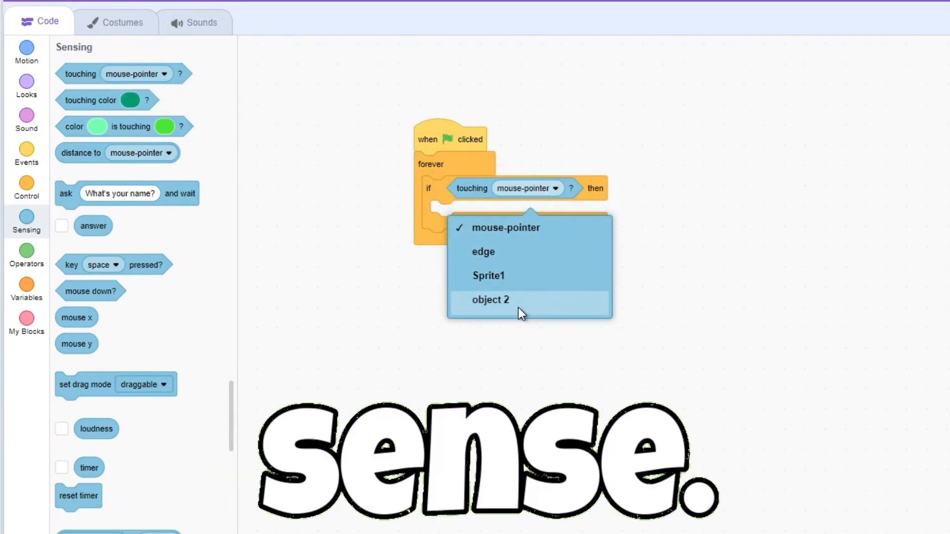
Step: Check touching object 2 in the loop, run the script, and drag object 2 onto object 1 so it grows
{"action": "left_click", "coordinate": [489, 299]}
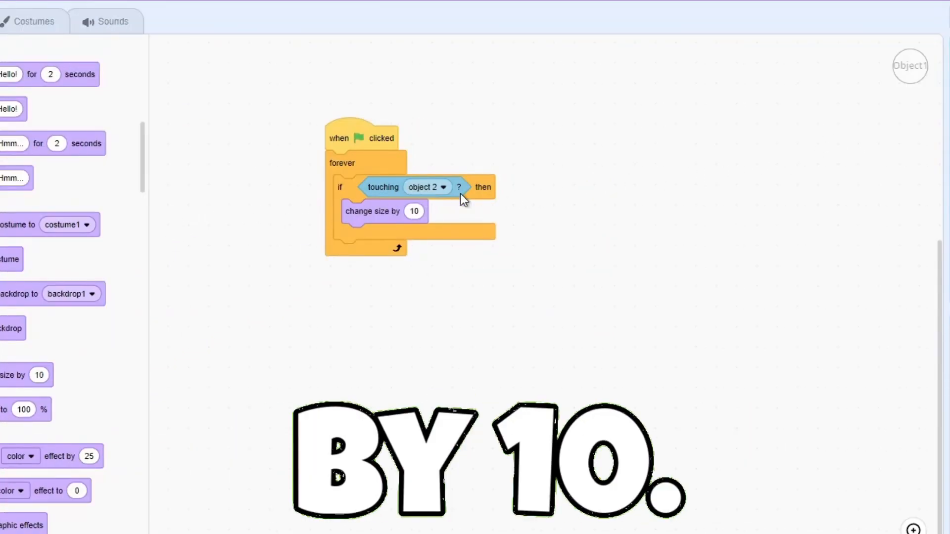
{"action": "left_click", "coordinate": [901, 26]}
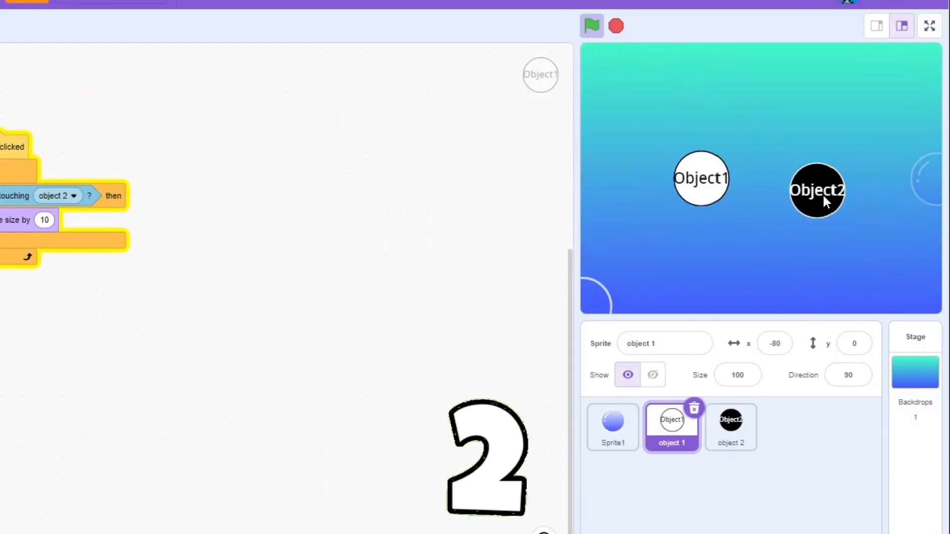
{"action": "left_click", "coordinate": [730, 427]}
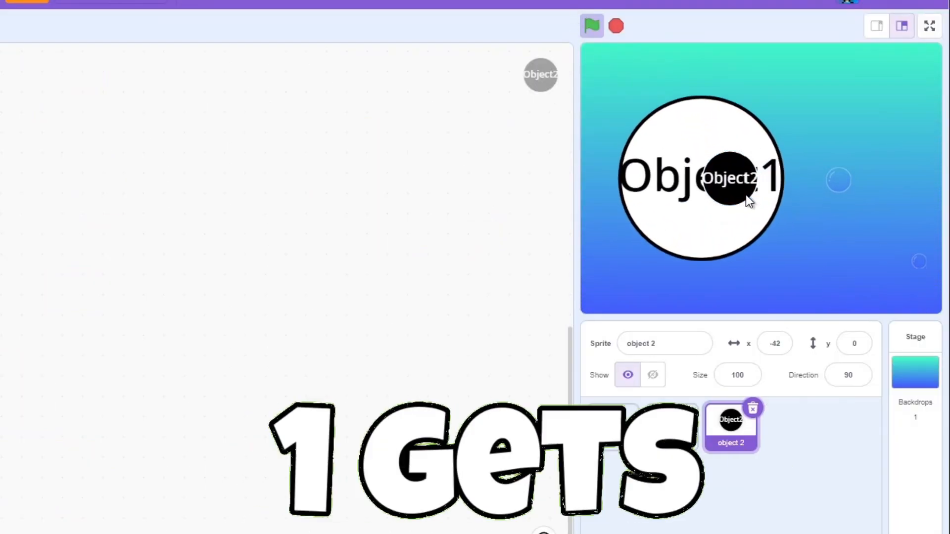